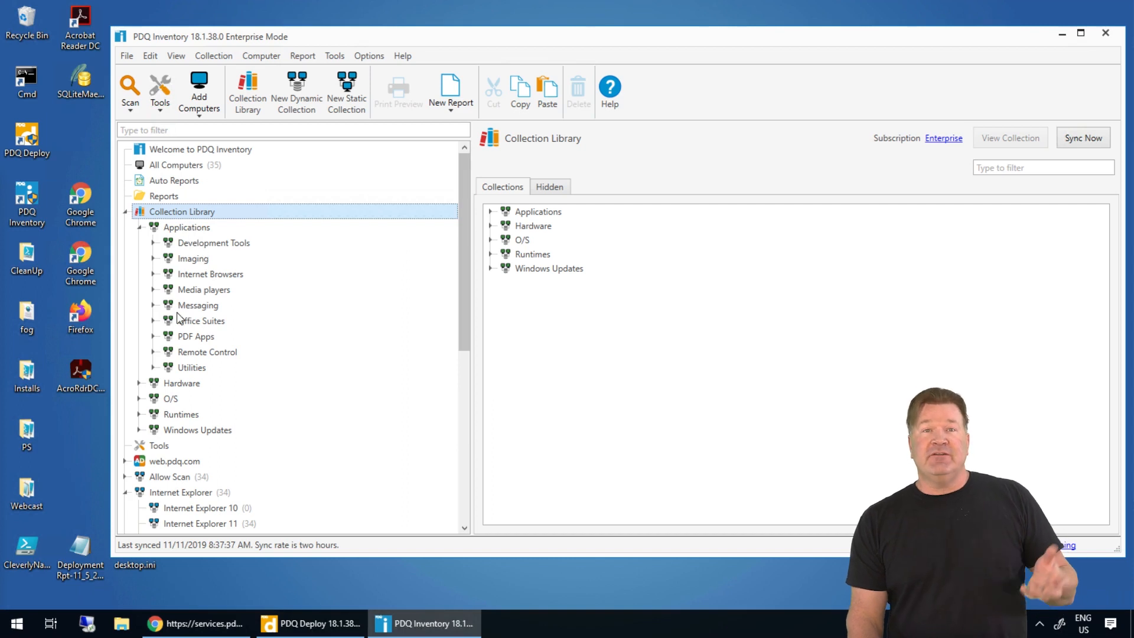
mouse_move(153, 278)
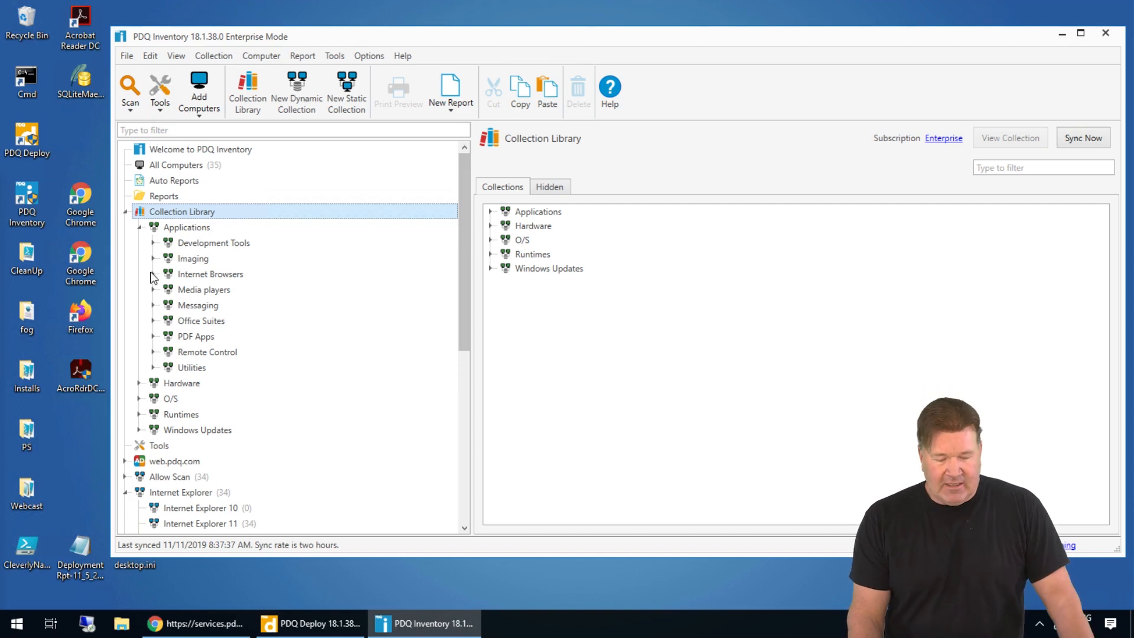
- Expand Internet Browsers and select Chrome Enterprise to list its 17 computers
left_click(153, 273)
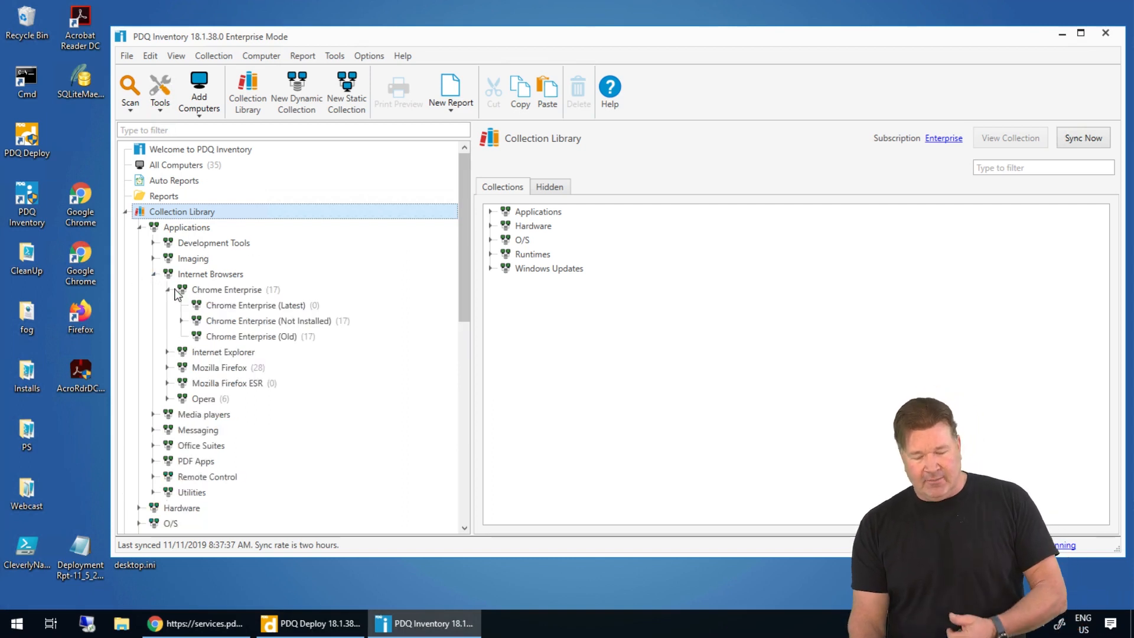
left_click(227, 289)
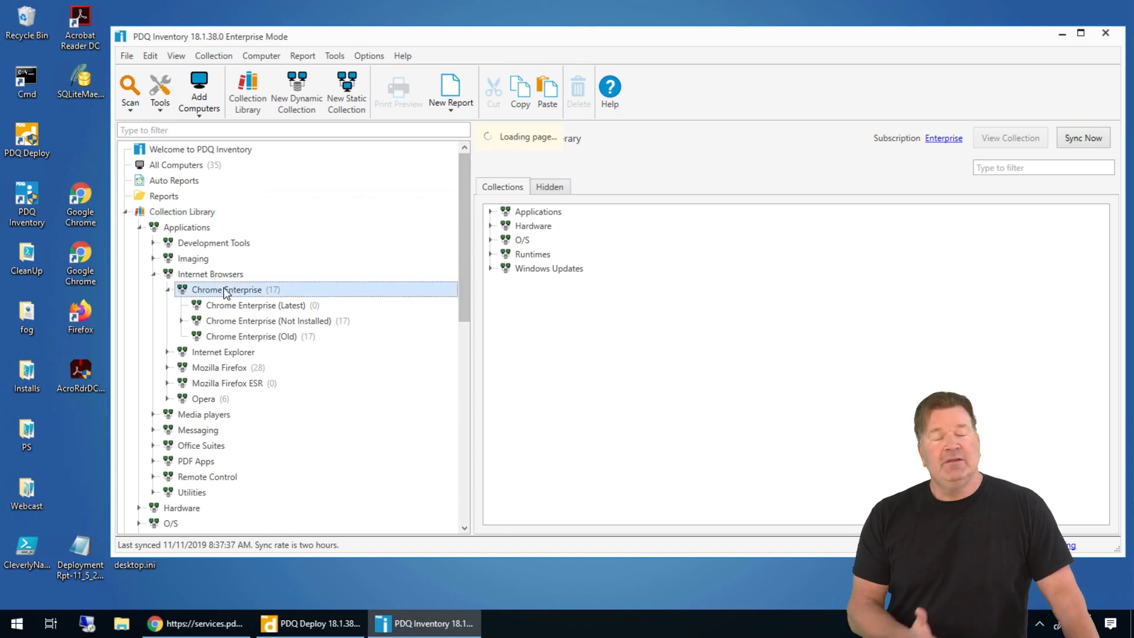
left_click(227, 289)
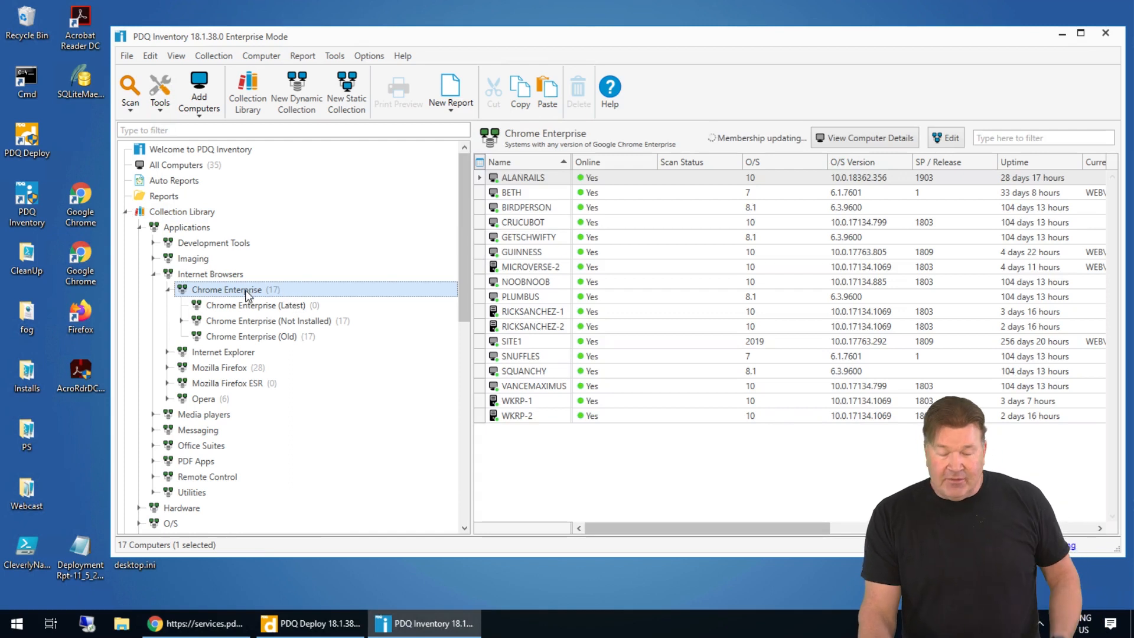
double_click(227, 289)
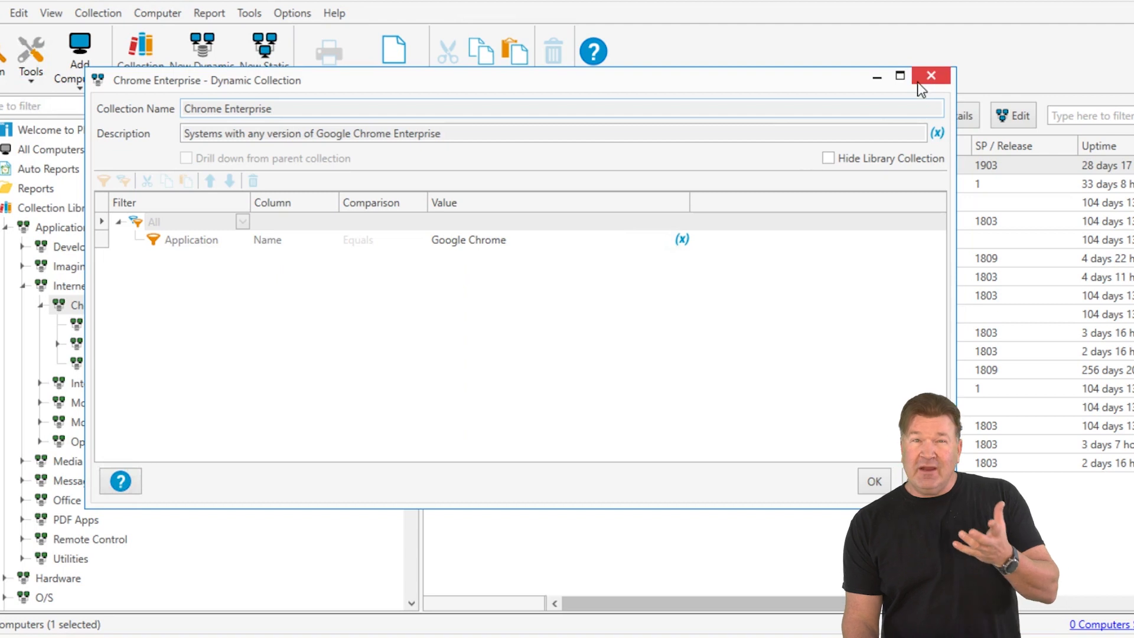
left_click(930, 76)
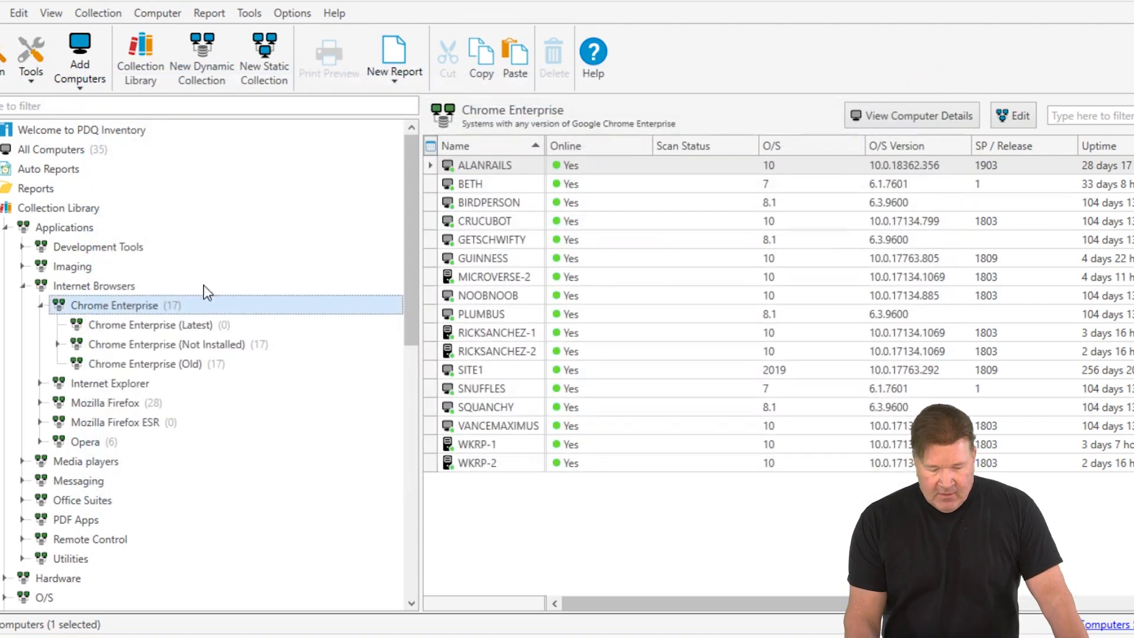
- Select Chrome Enterprise (Latest), showing 0 matching computers, then reach the Options menu
left_click(151, 325)
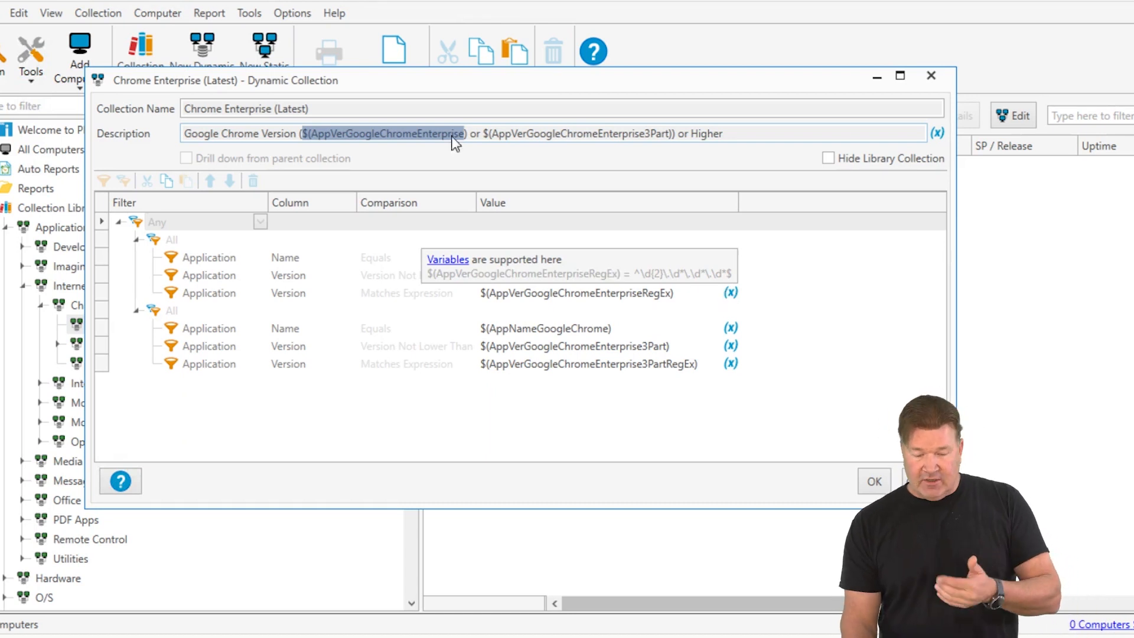
left_click(291, 11)
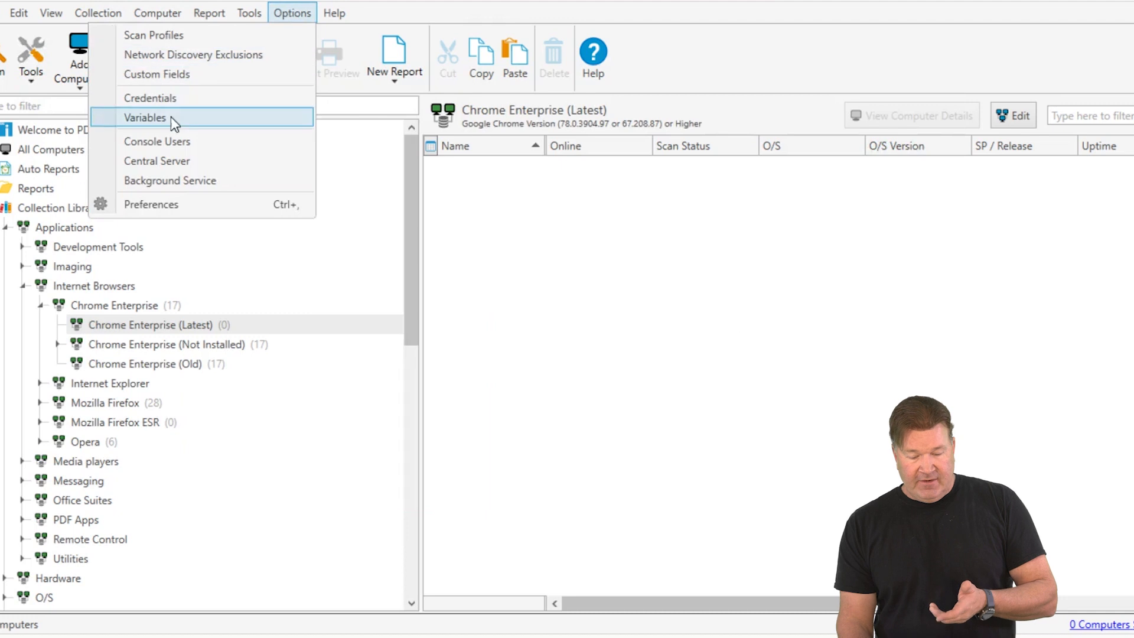
- Browse the built-in System variables list in the Variables window
left_click(145, 117)
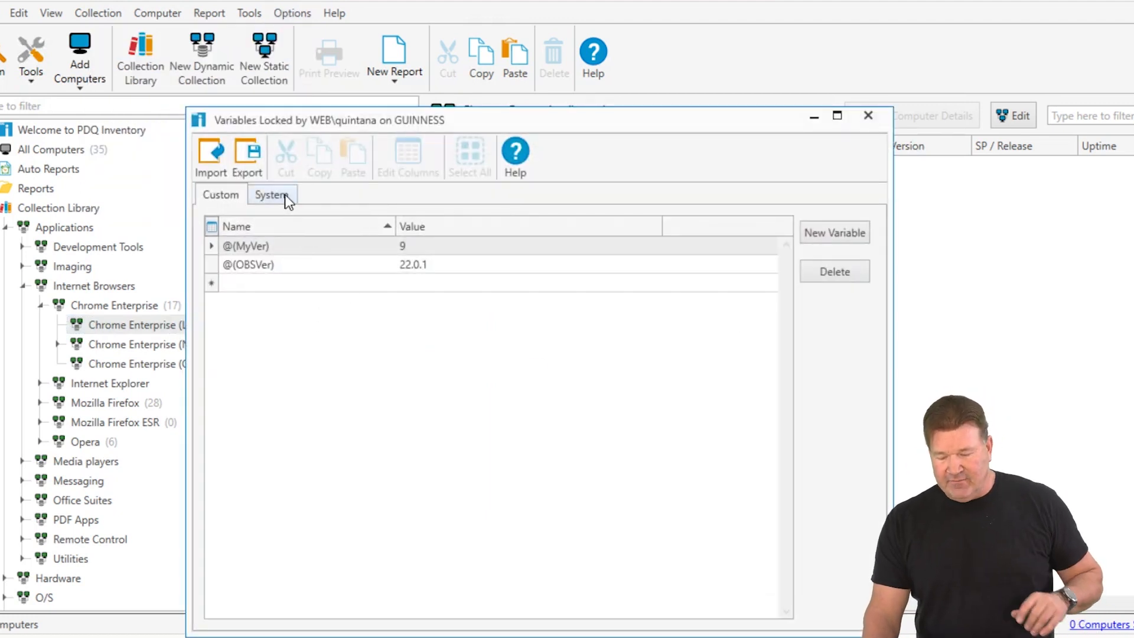
left_click(272, 193)
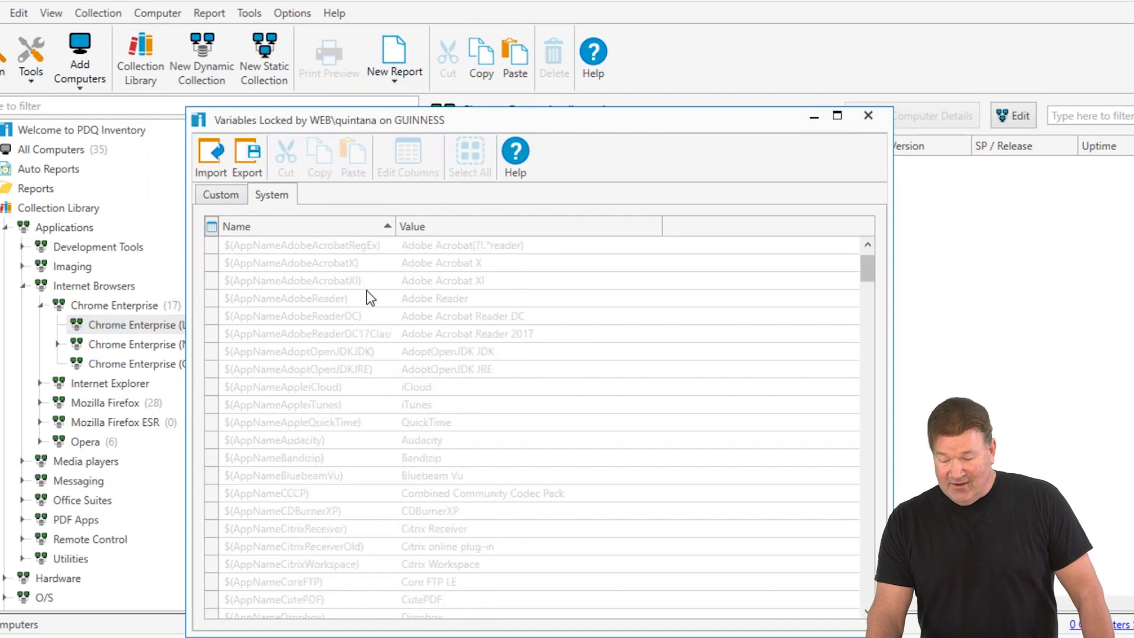
scroll("down", 3)
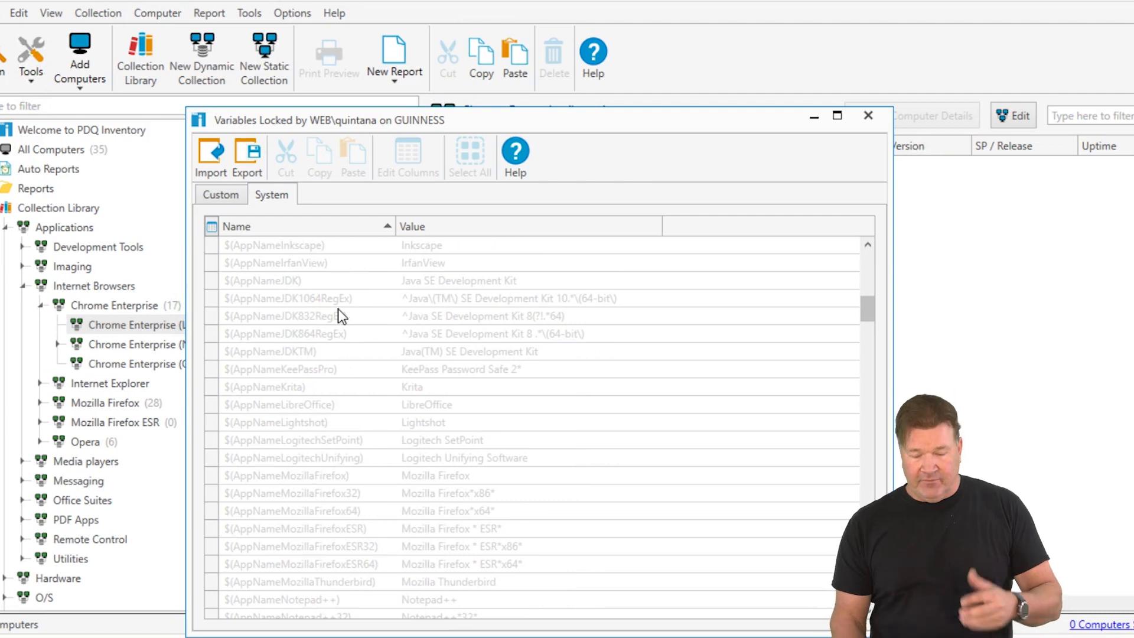
scroll("down", 3)
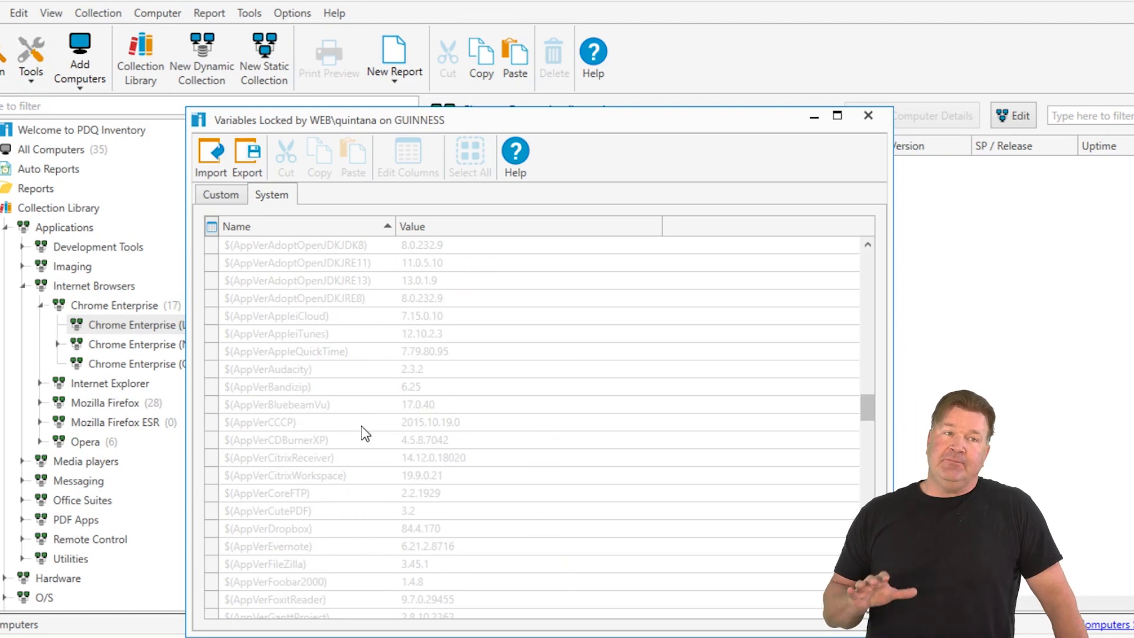
mouse_move(865, 160)
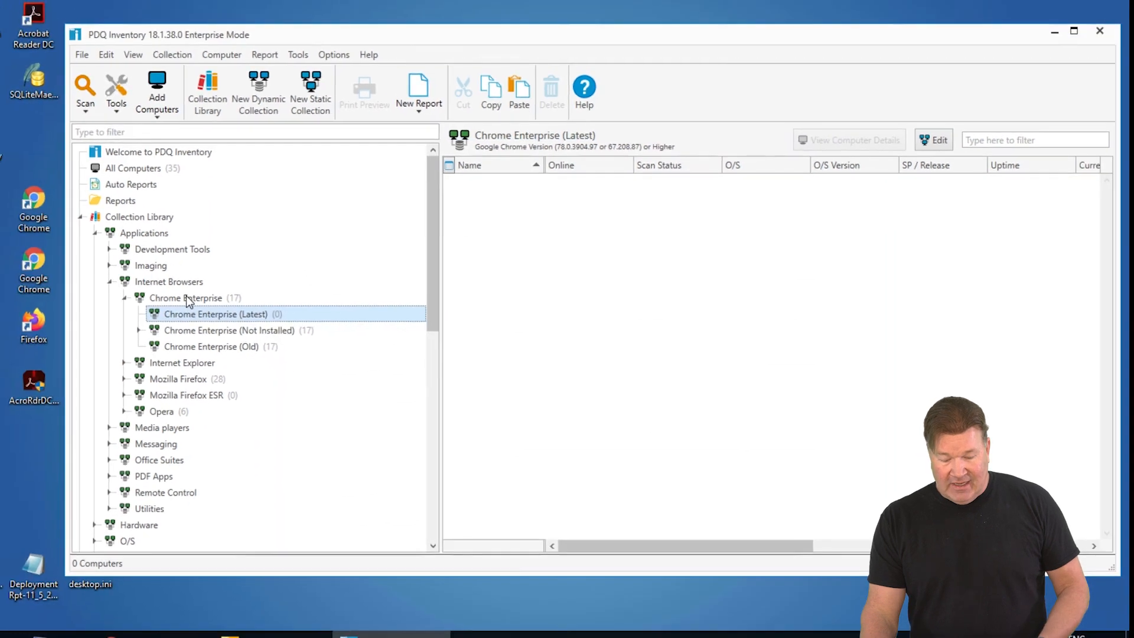
- Bring up the context actions for the Chrome Enterprise collection in the tree
right_click(185, 297)
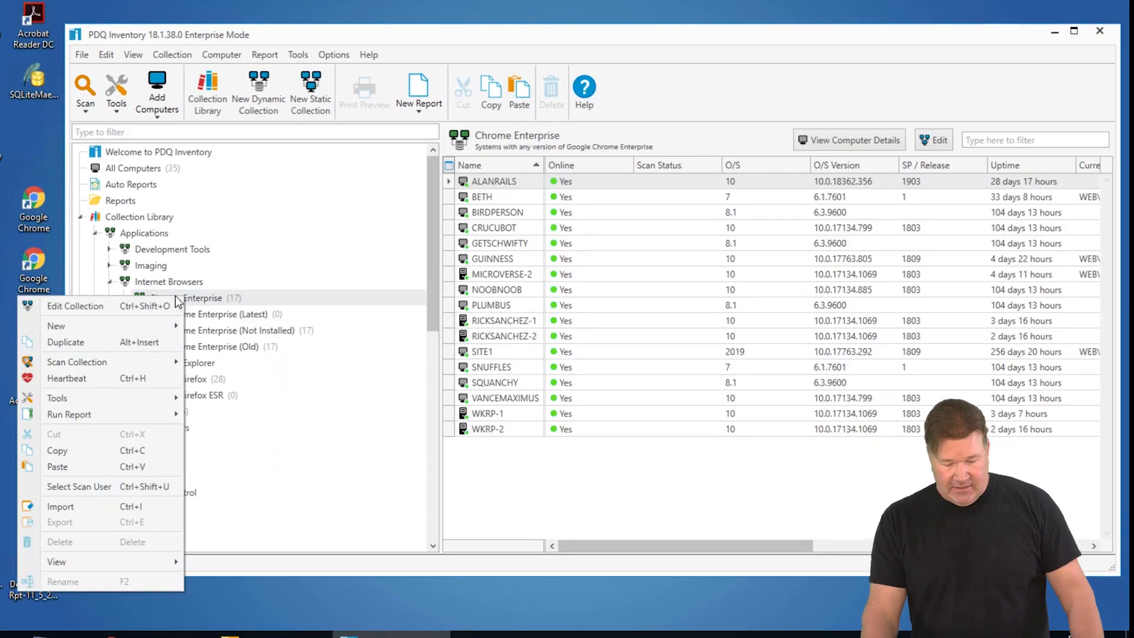